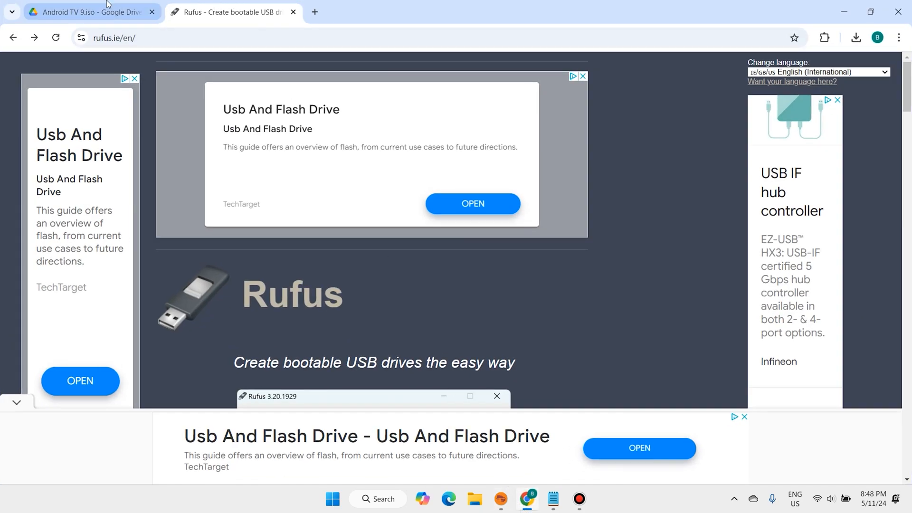
- Start downloading Android TV 9.iso from Google Drive, accepting the 'Download anyway' virus-scan warning
click(88, 12)
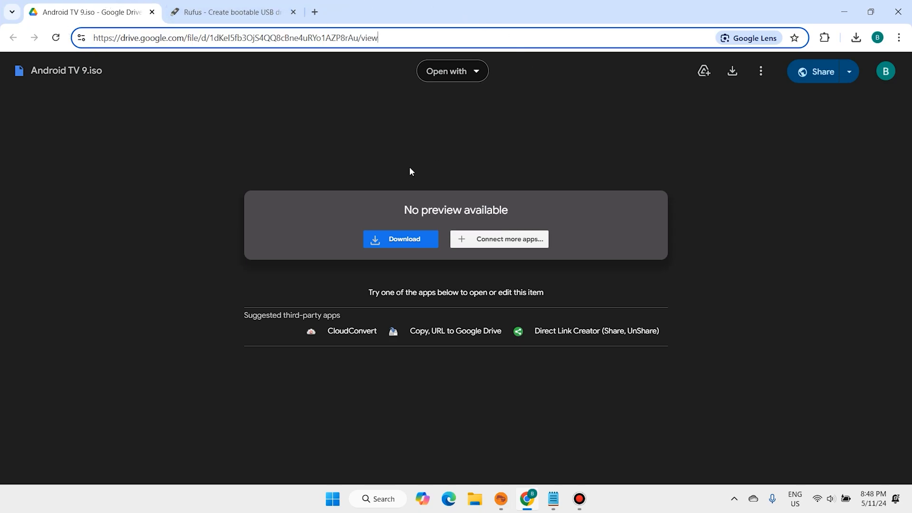
click(399, 239)
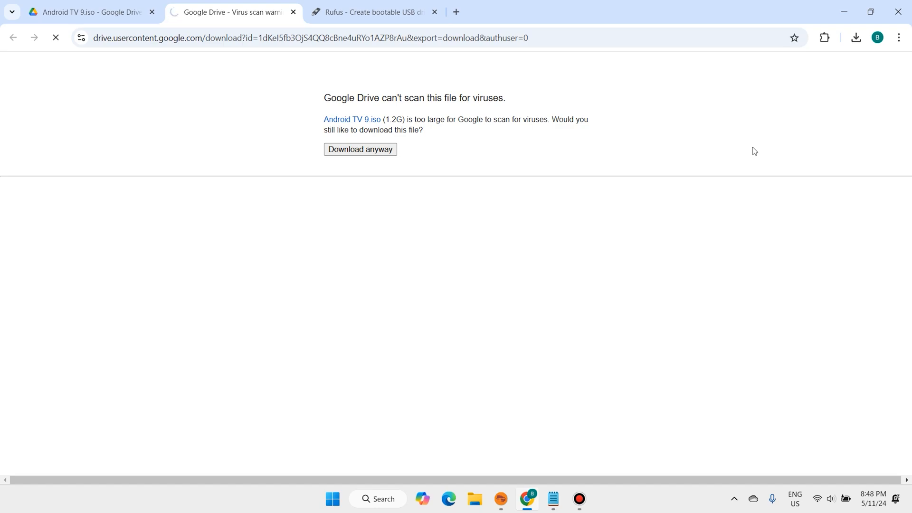
click(856, 37)
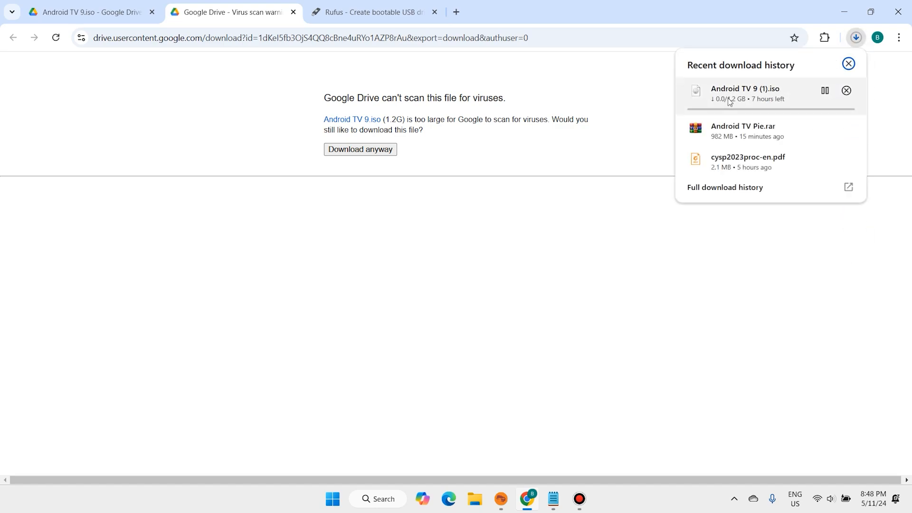
- Download the standard 64-bit rufus-4.6.exe release from the rufus.ie website
click(375, 11)
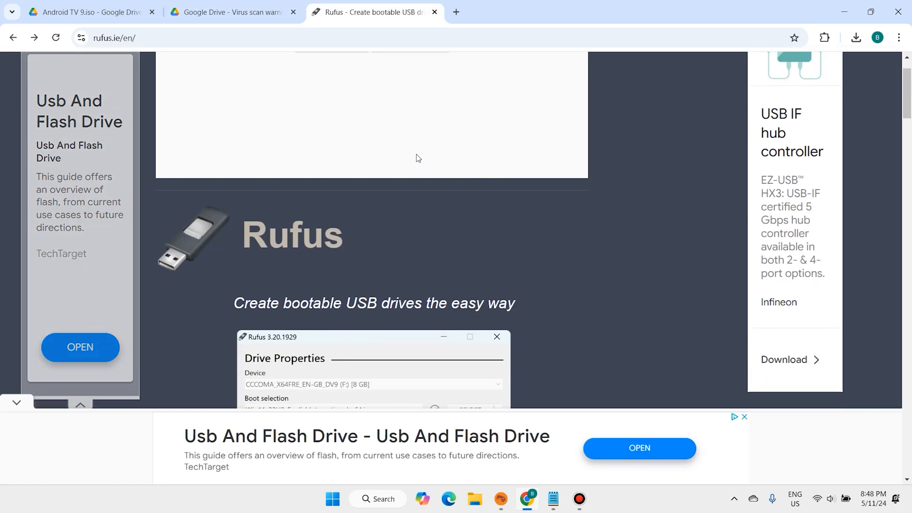
scroll(down, 3)
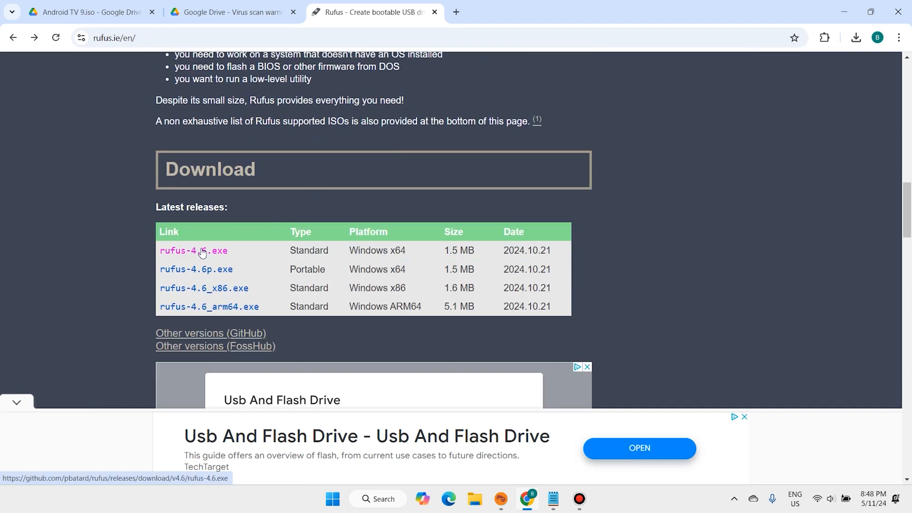
click(193, 250)
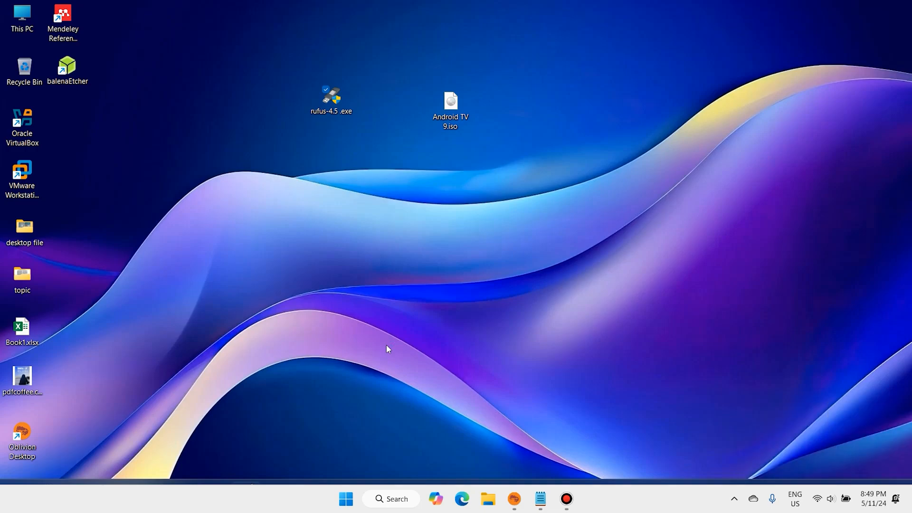
- Launch Rufus and load Android TV 9.iso from Downloads as the boot image for the AndroidTV drive
double_click(331, 99)
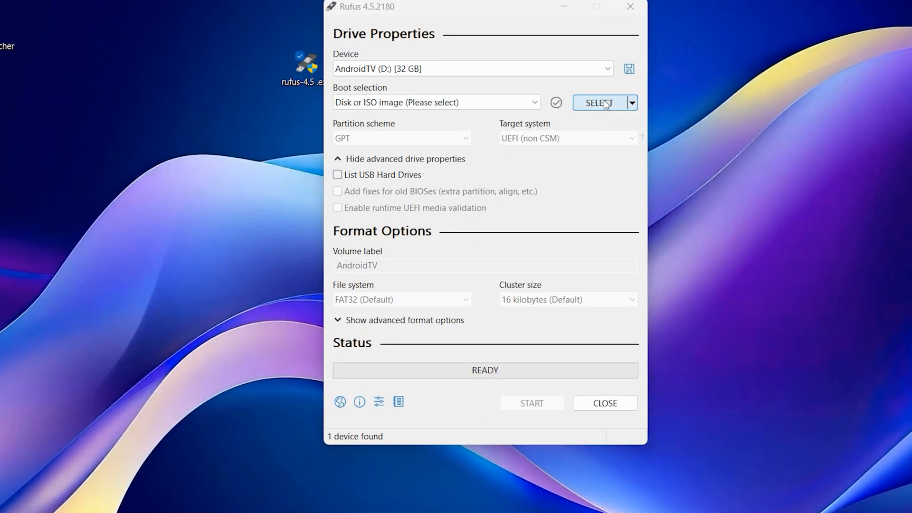
click(600, 103)
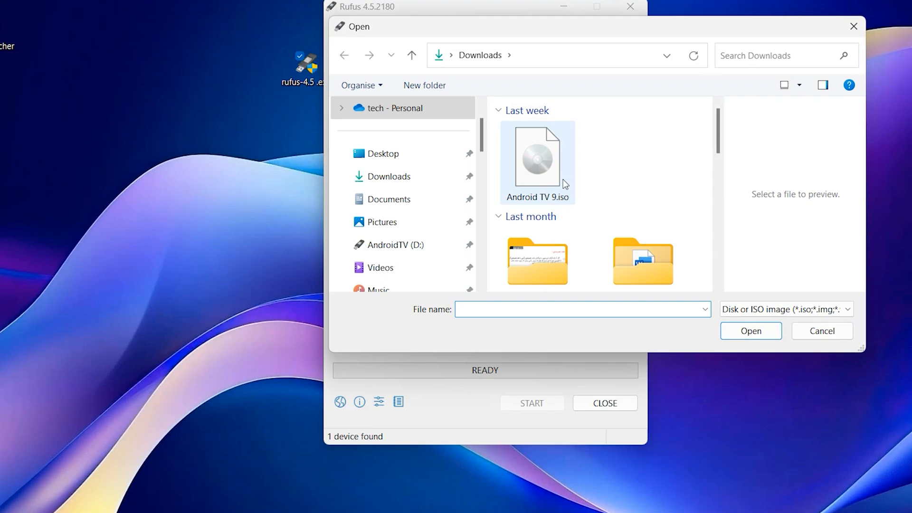
click(535, 161)
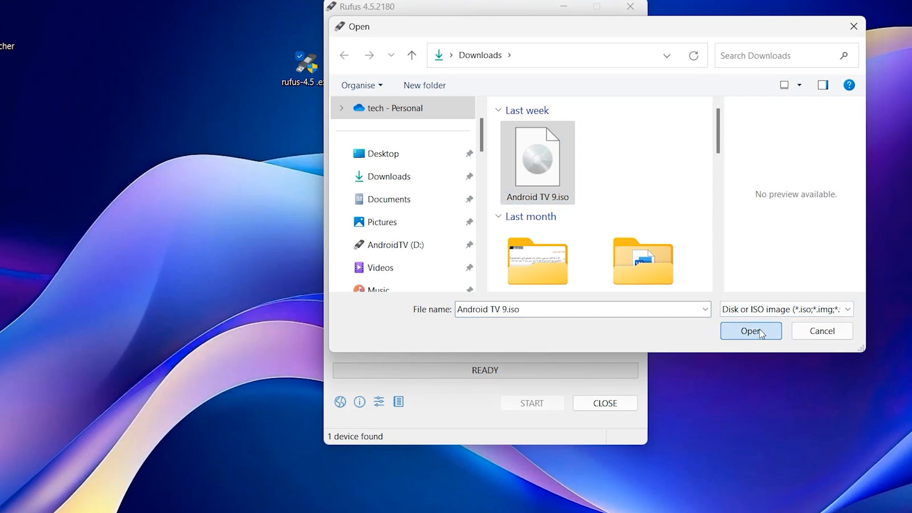
click(751, 331)
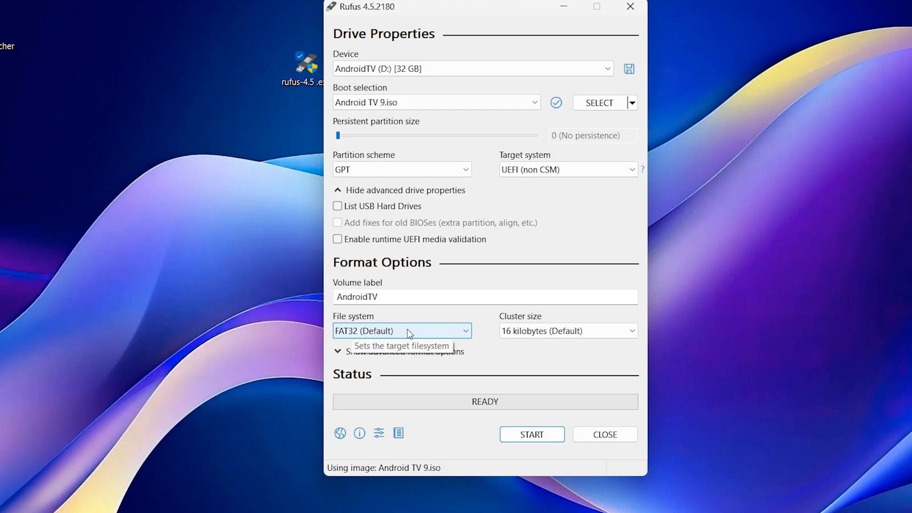
mouse_move(541, 434)
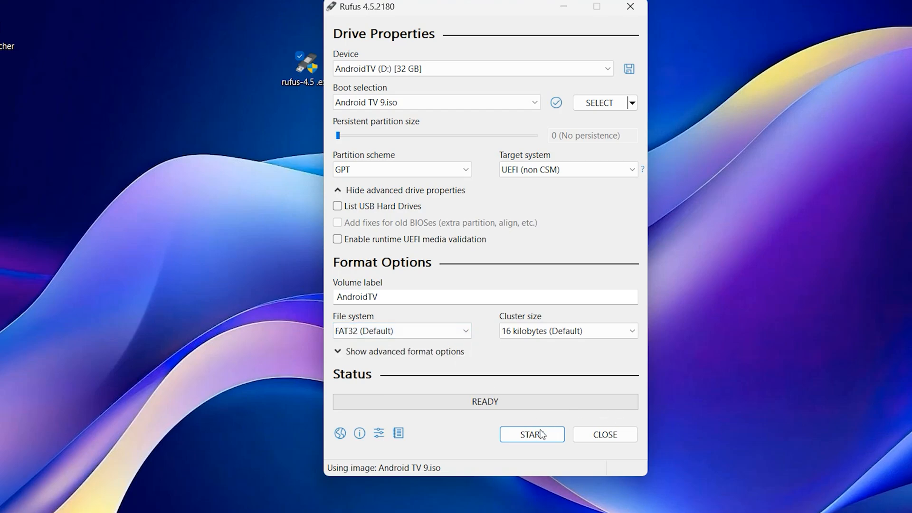
- Write the image to the AndroidTV USB drive, accepting data erasure, and close Rufus once READY
click(530, 434)
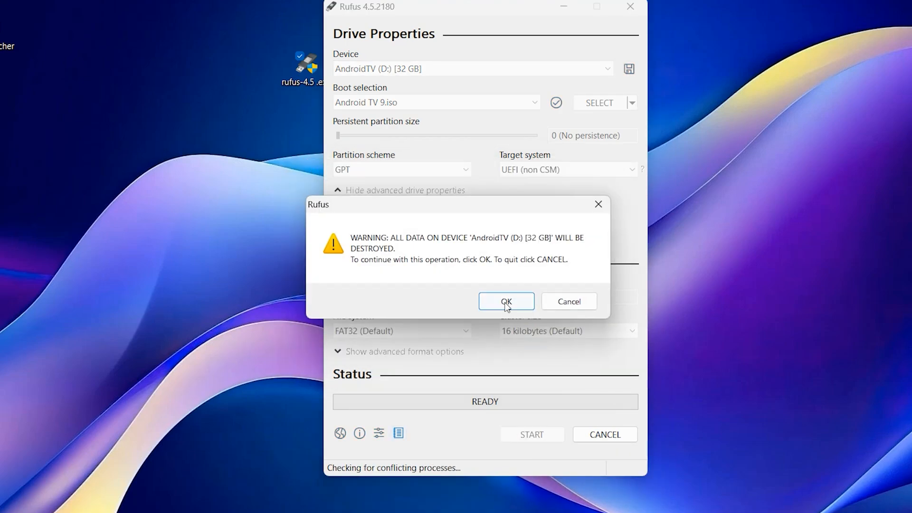
click(506, 301)
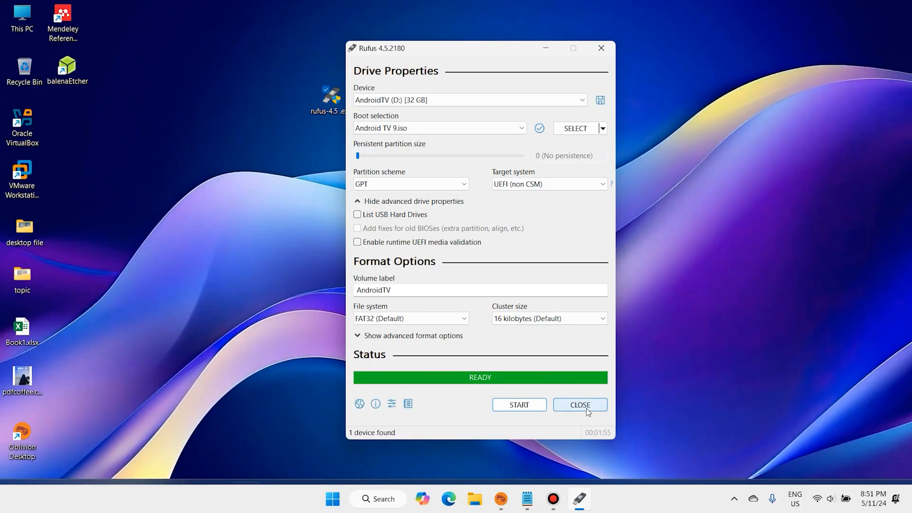
click(580, 405)
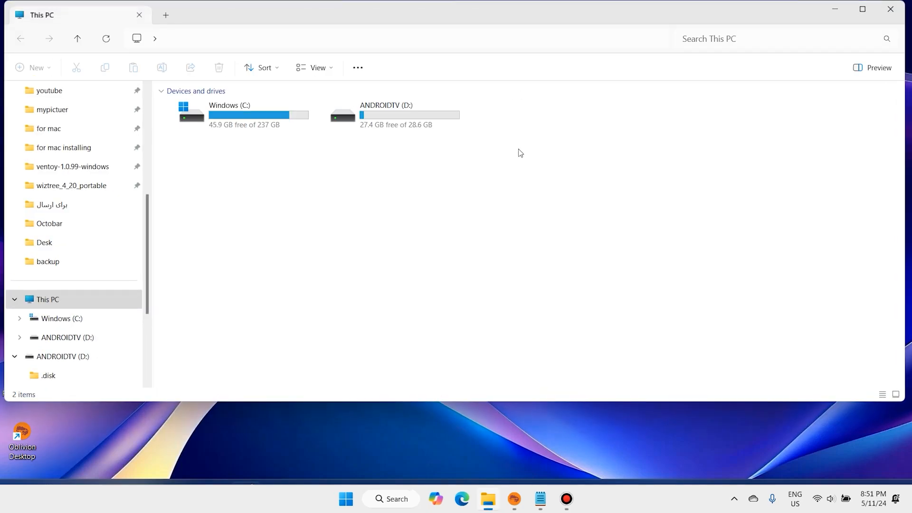
- Extract data4GB.zip in place on ANDROIDTV (D:) with WinRAR so data.img appears in the root
double_click(386, 113)
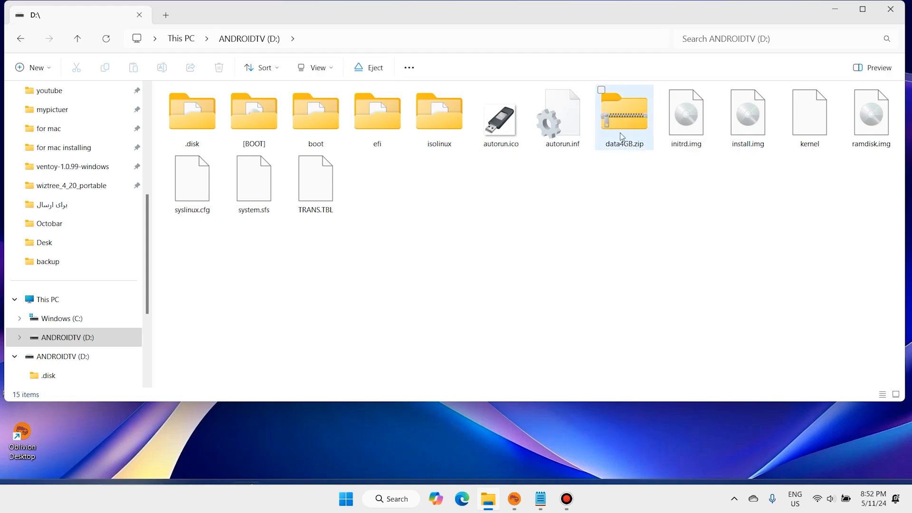
mouse_move(622, 151)
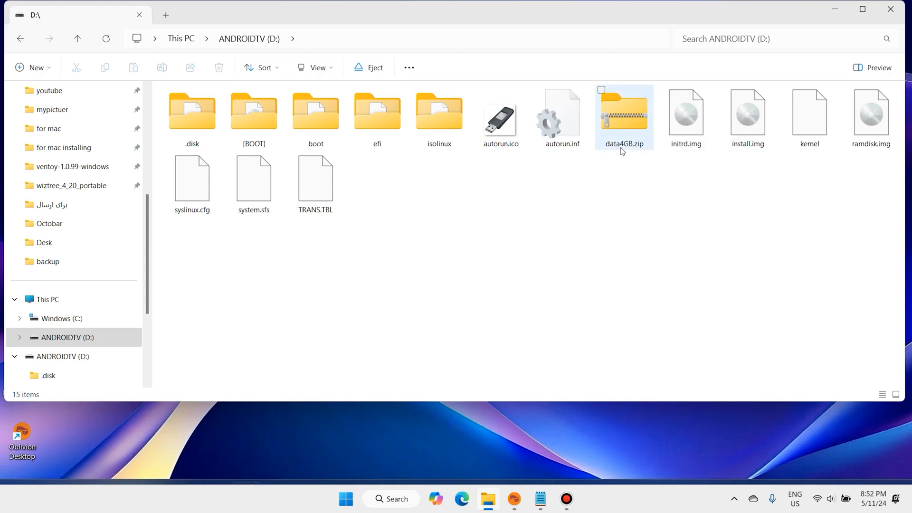
mouse_move(622, 120)
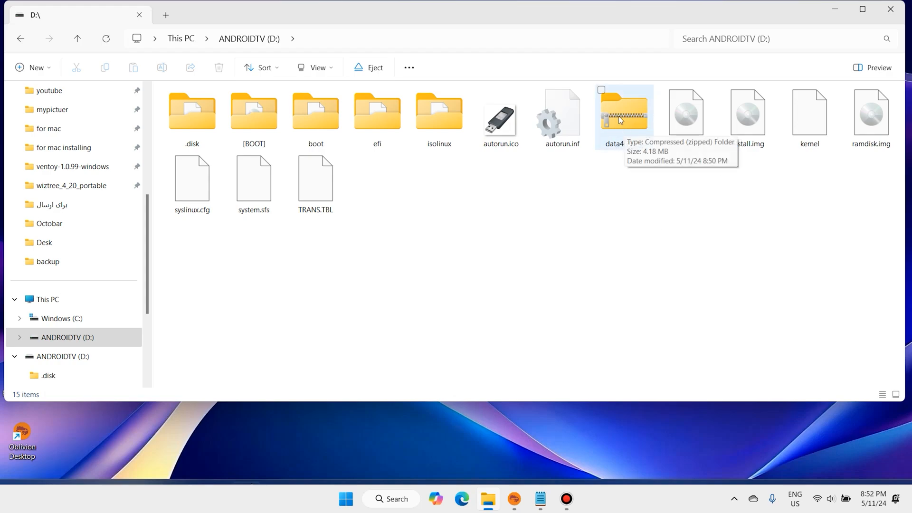
right_click(625, 113)
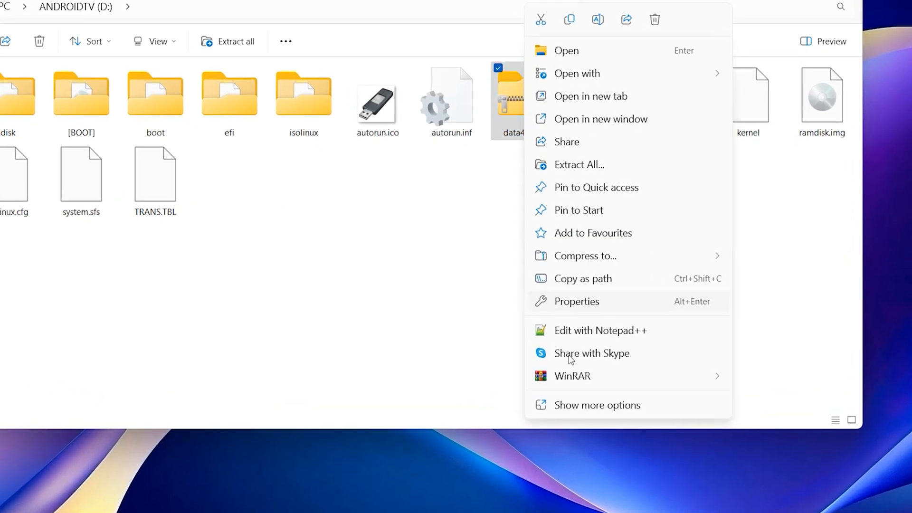
click(572, 376)
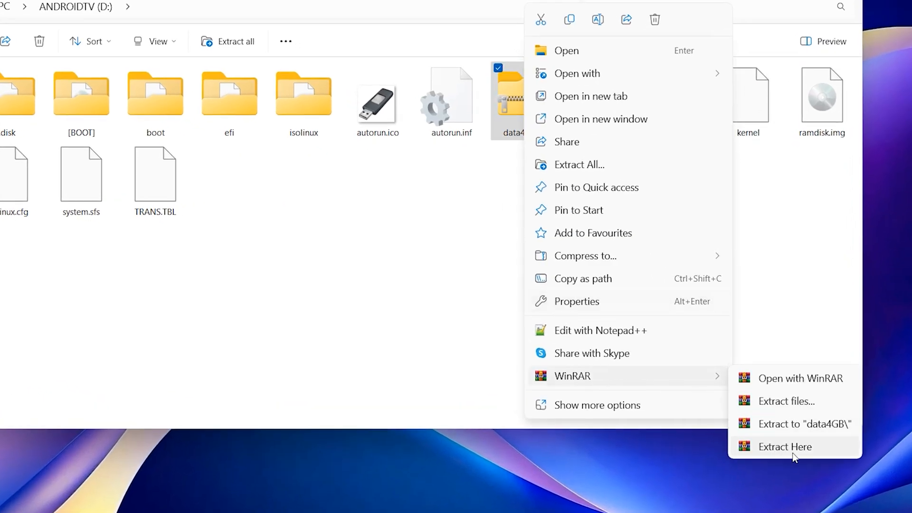
click(784, 446)
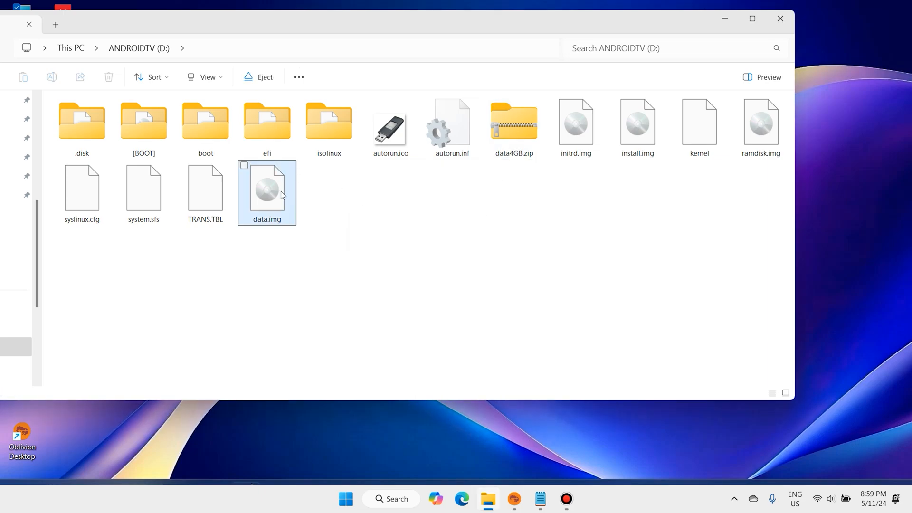
- Check data.img's properties show a 3.99 GB disc image, then close the drive window
right_click(266, 192)
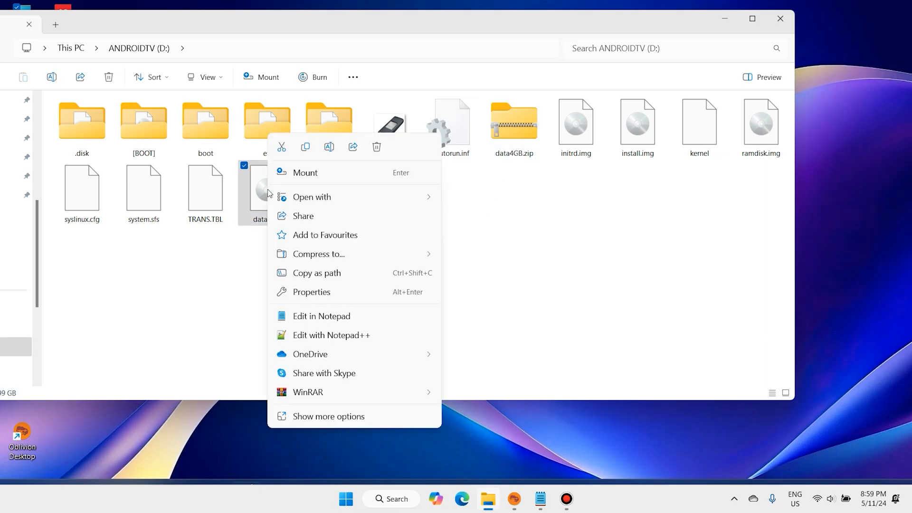
click(311, 291)
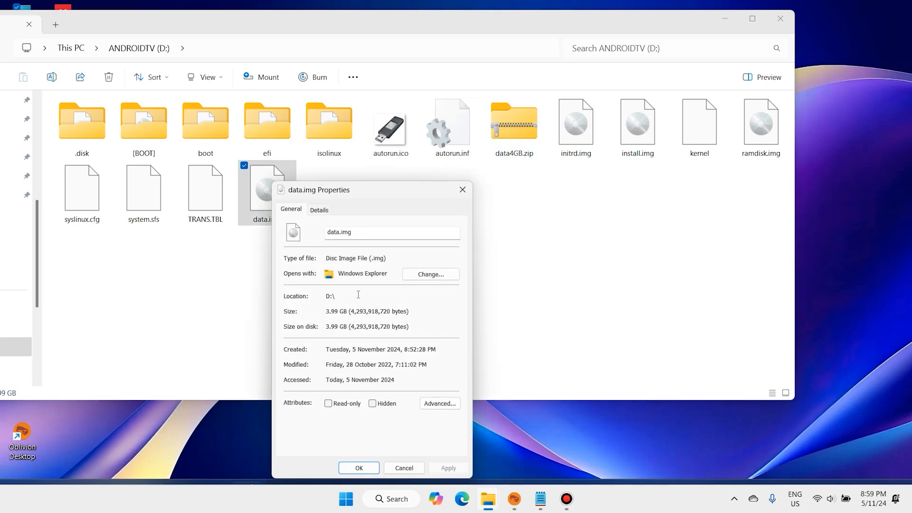
mouse_move(470, 206)
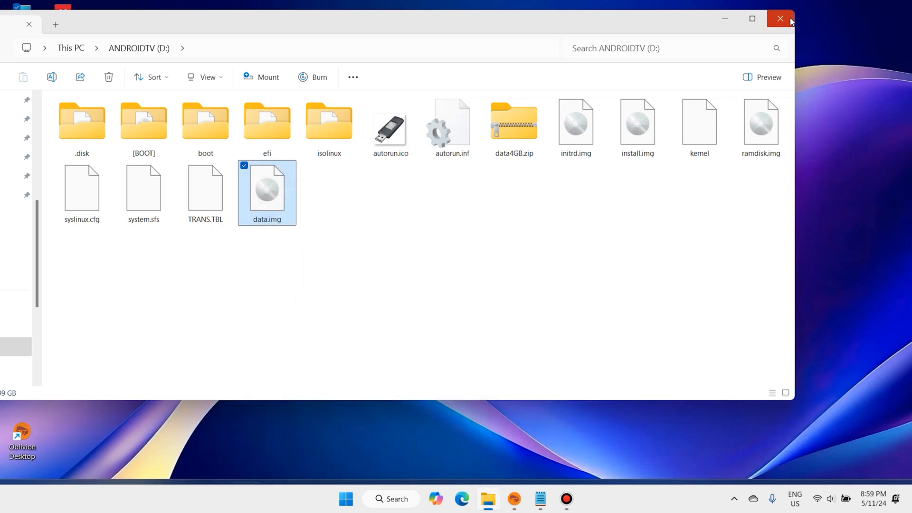
mouse_move(780, 19)
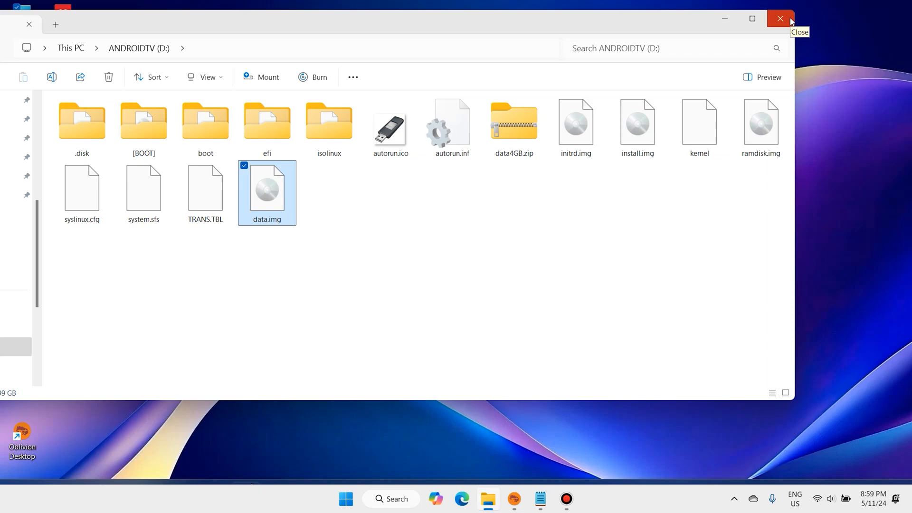
click(781, 18)
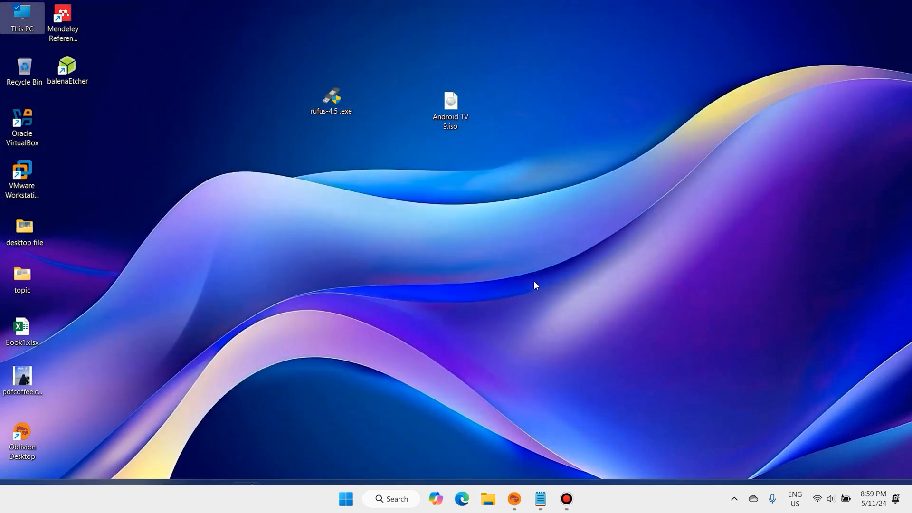
- Restart the computer from the Start menu power options so it boots into Android TV
click(345, 499)
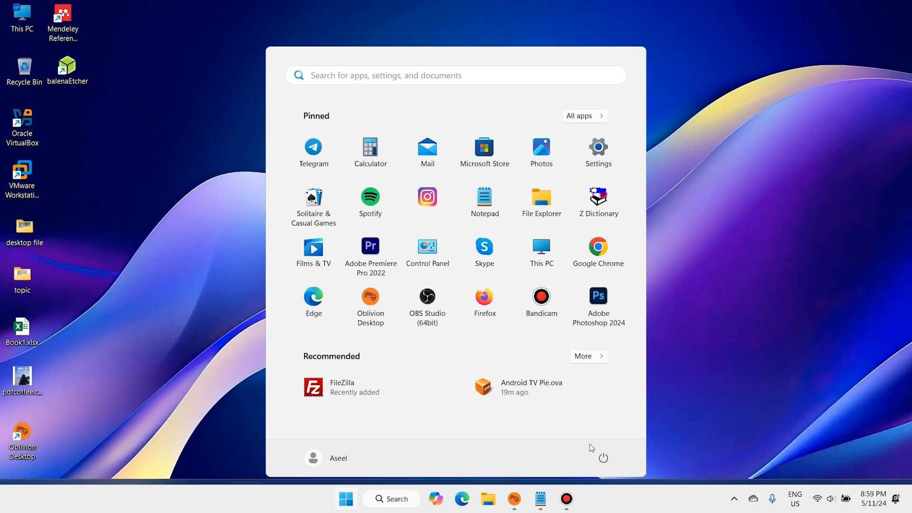
click(604, 458)
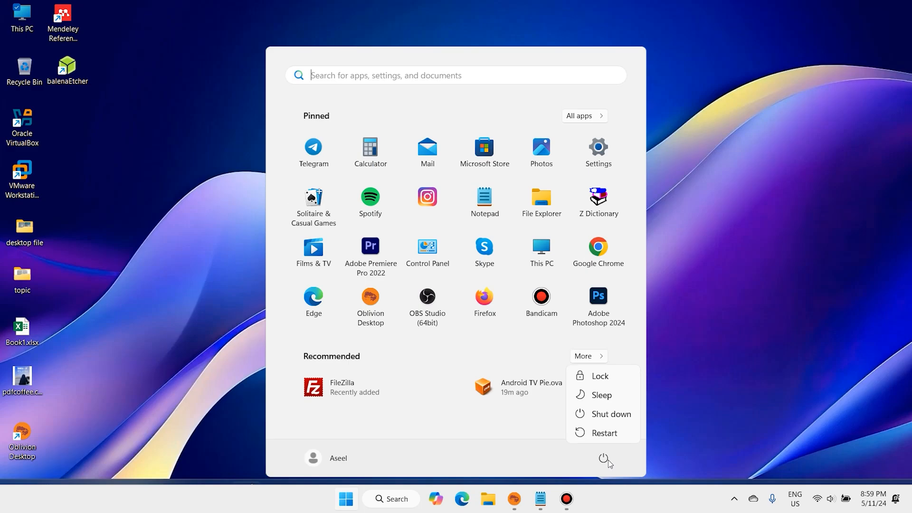
click(604, 433)
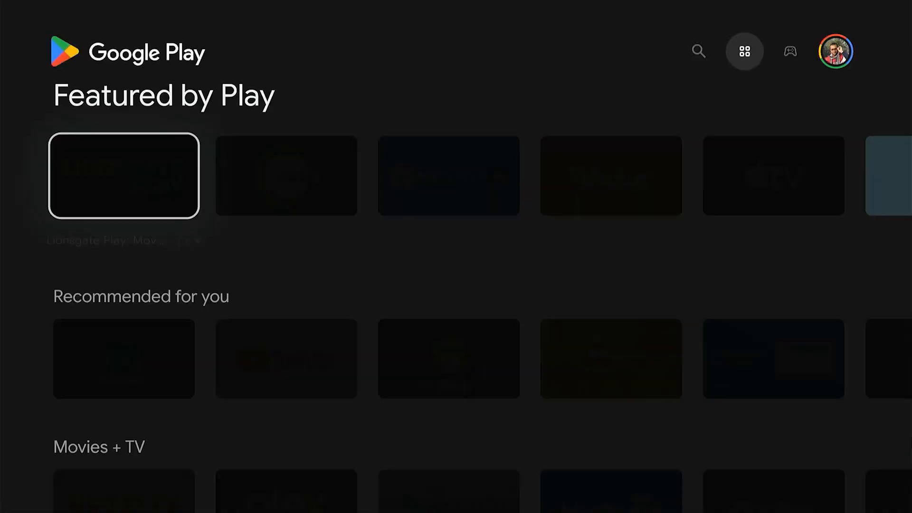
scroll(down, 3)
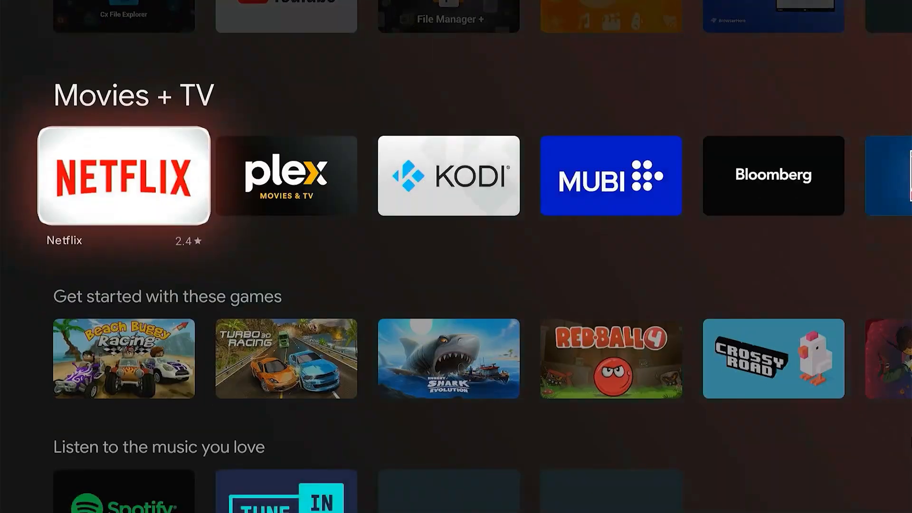